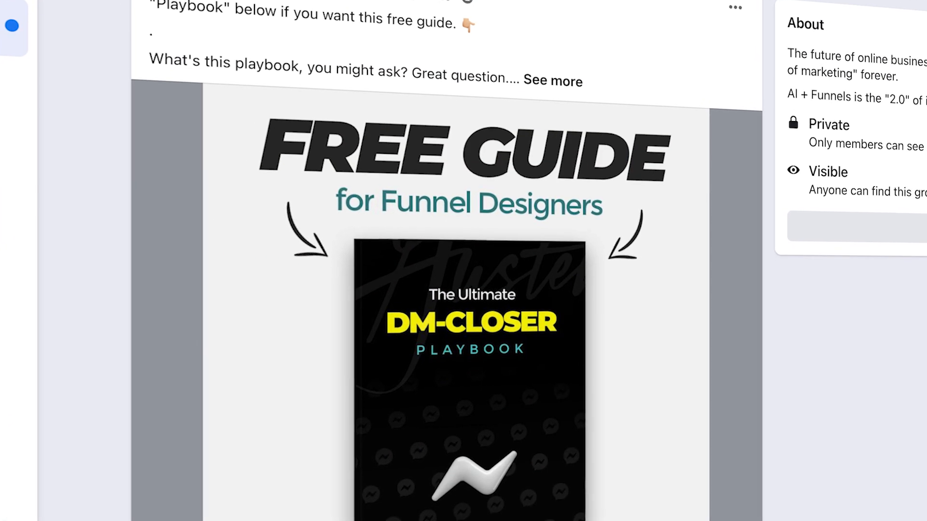
Move from the Challenge Funnel map to scroll through the dark headline and coral accelerator templates.
scroll("down", 3)
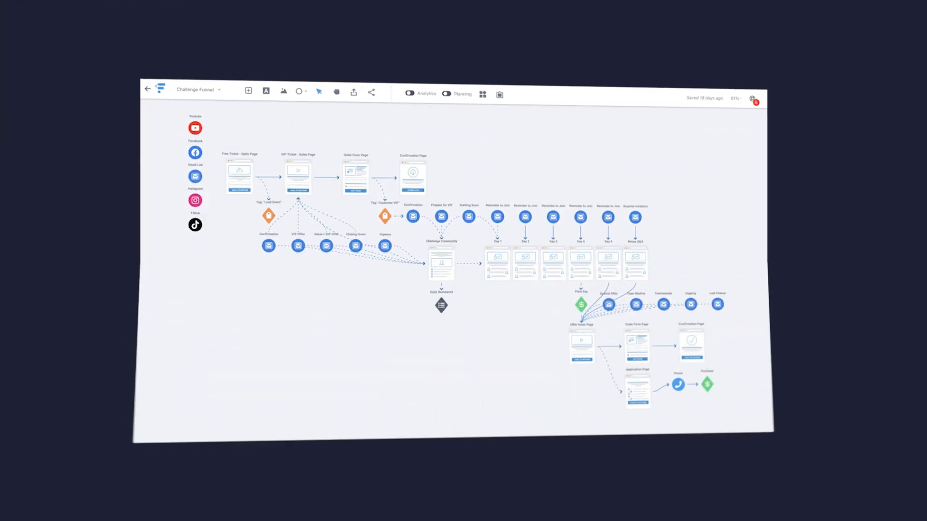
left_click(219, 89)
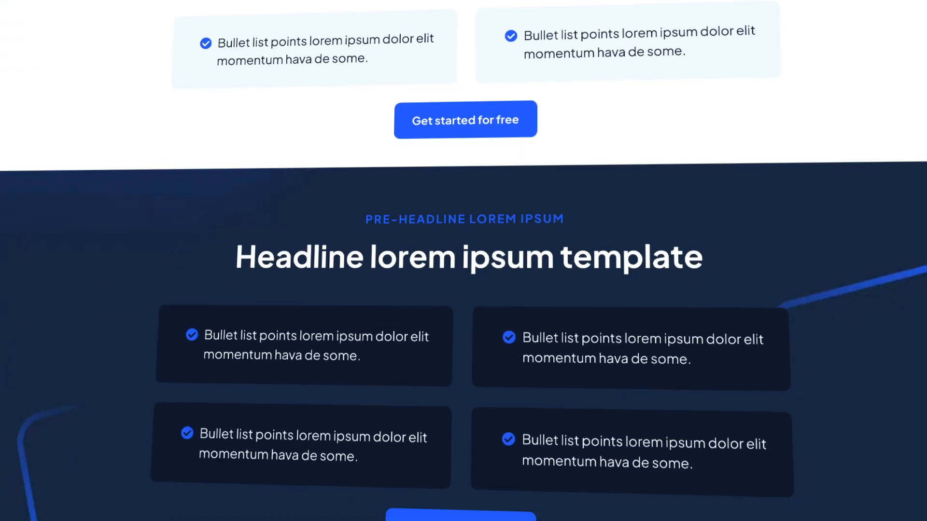
scroll("down", 3)
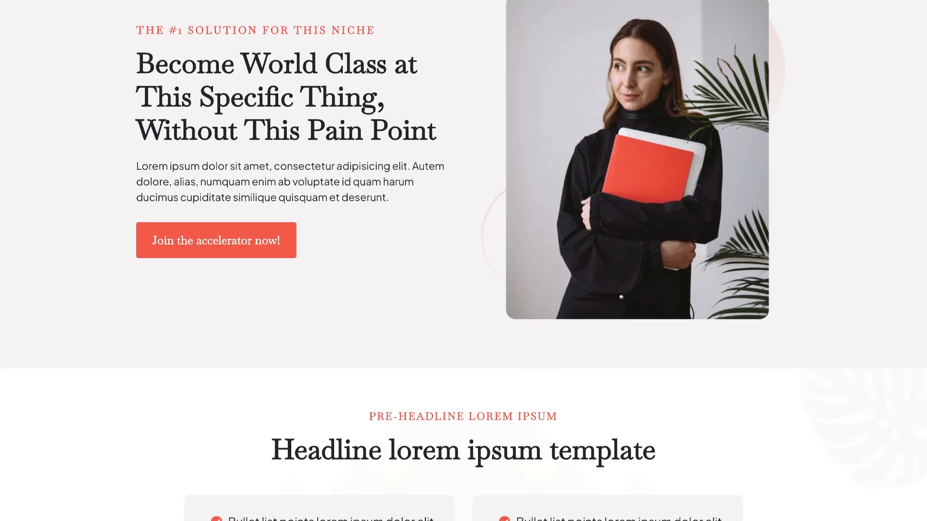
scroll("down", 3)
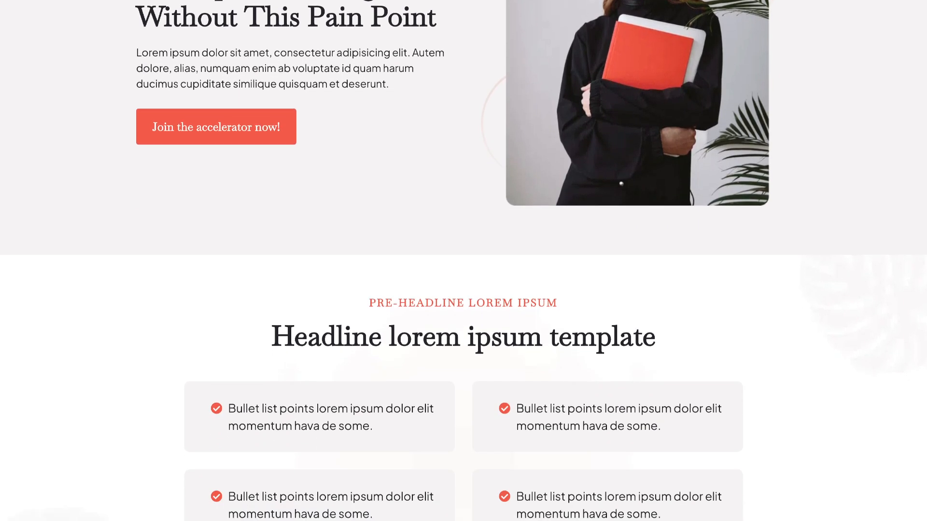